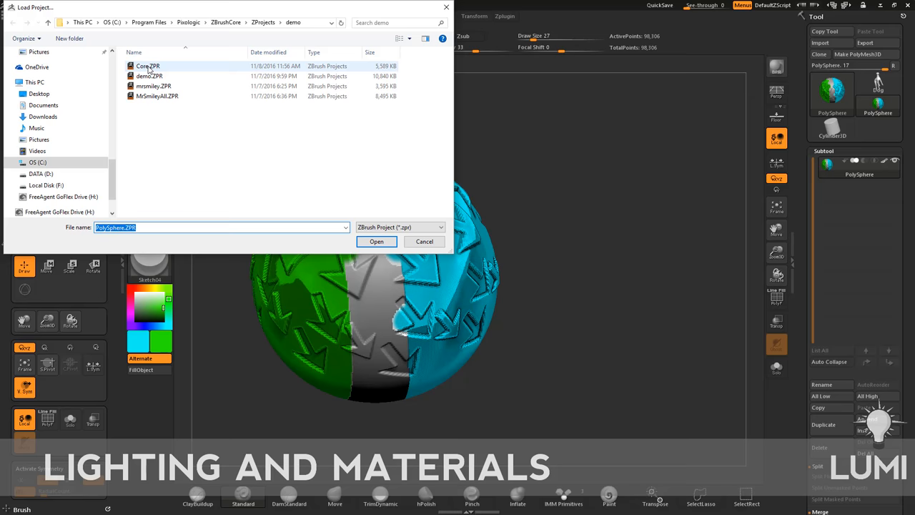
# Load the saved apple core ZPR project so the grey sculpt with the worm appears
pyautogui.click(376, 240)
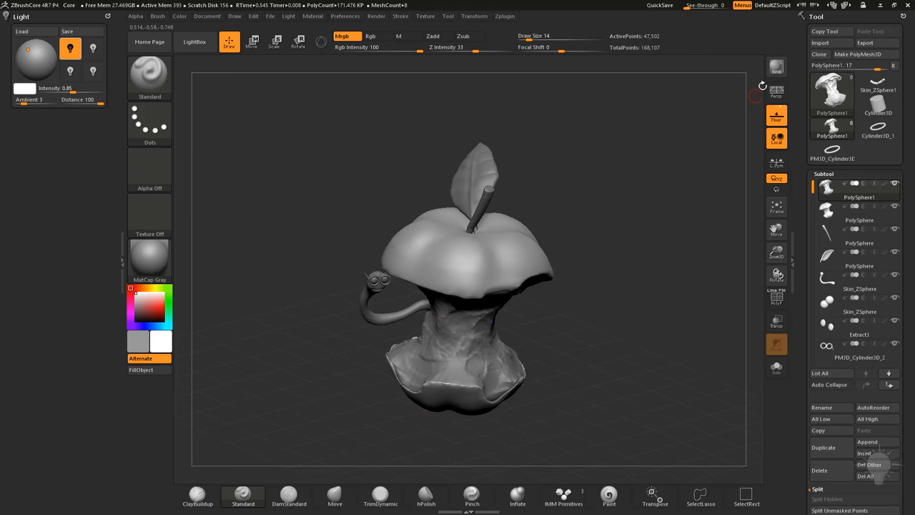
pyautogui.moveTo(457, 286); pyautogui.dragTo(526, 317)
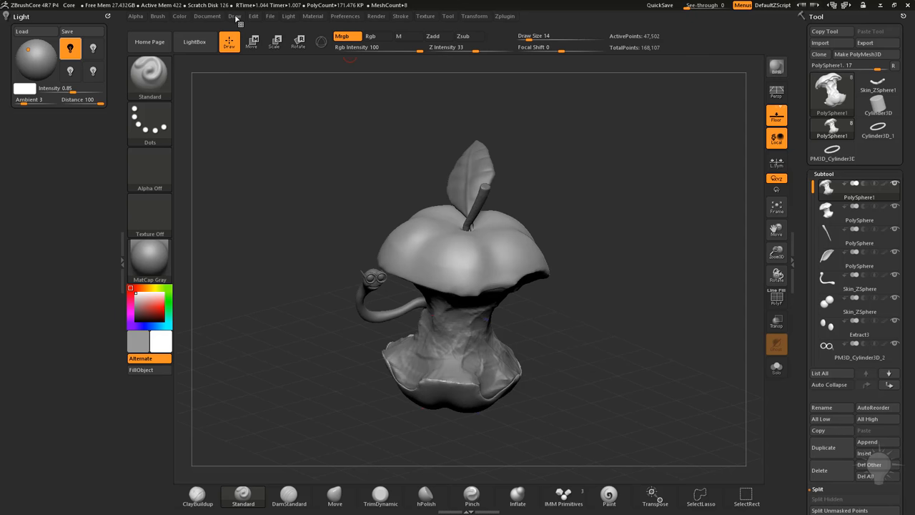
pyautogui.click(776, 65)
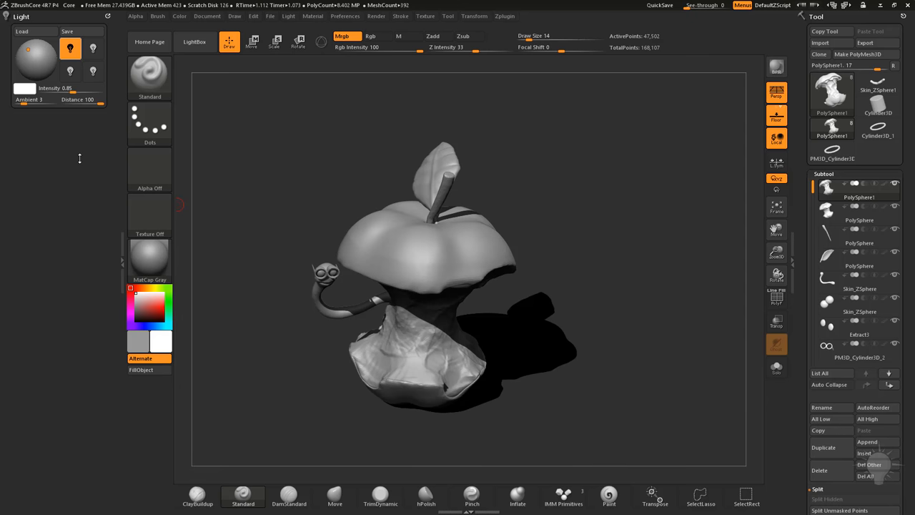
pyautogui.click(148, 257)
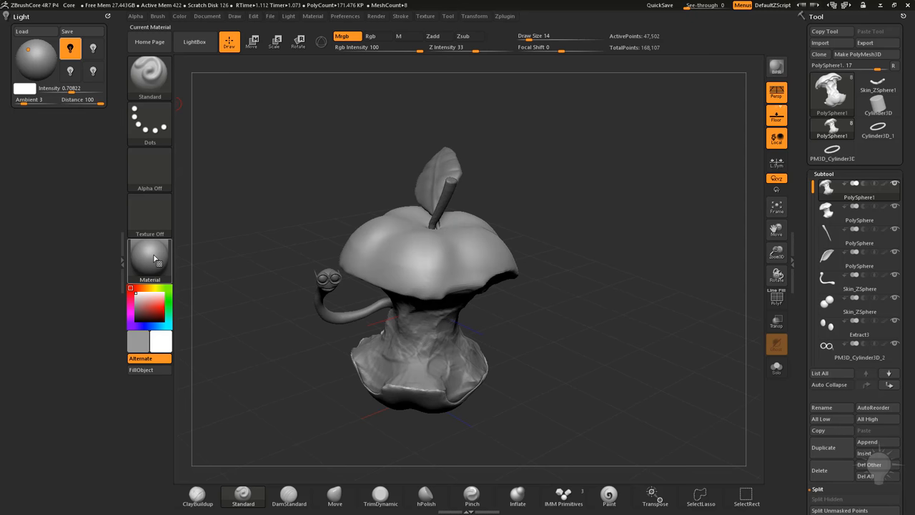
# Apply BasicMaterial from the Standard Materials library in place of the matcap
pyautogui.click(148, 257)
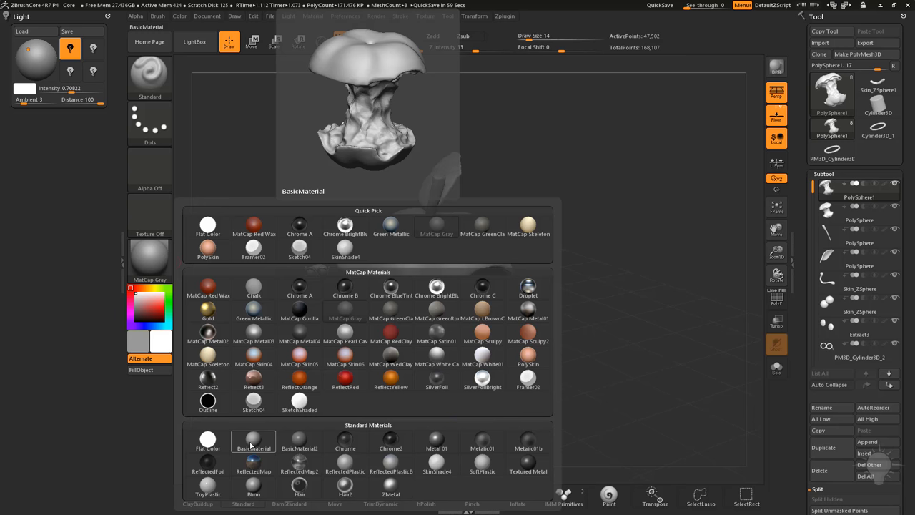
pyautogui.click(253, 441)
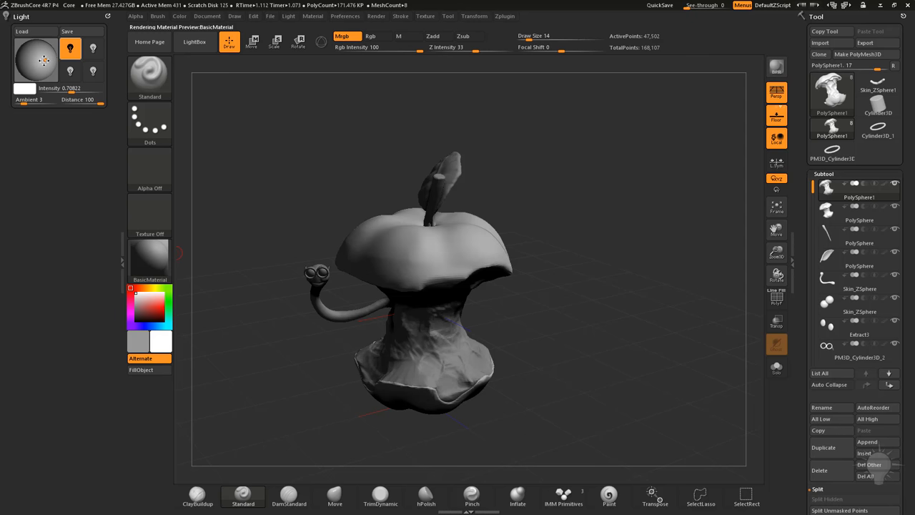
pyautogui.click(149, 258)
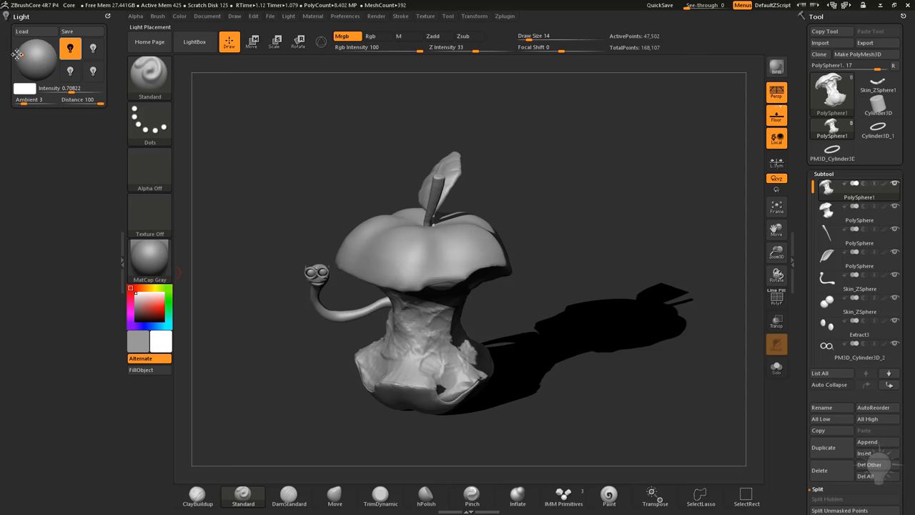
# Move the light behind the model via the Light preview sphere and run a BPR render
pyautogui.click(149, 257)
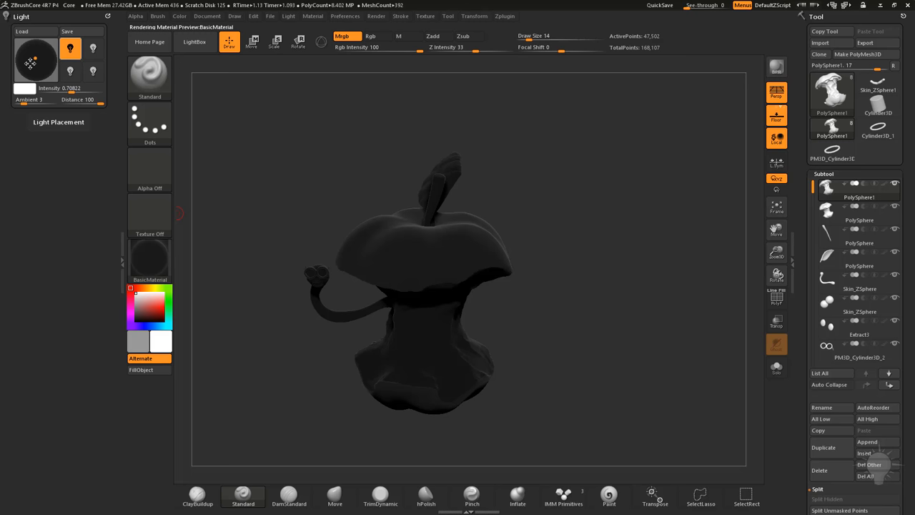
pyautogui.click(776, 66)
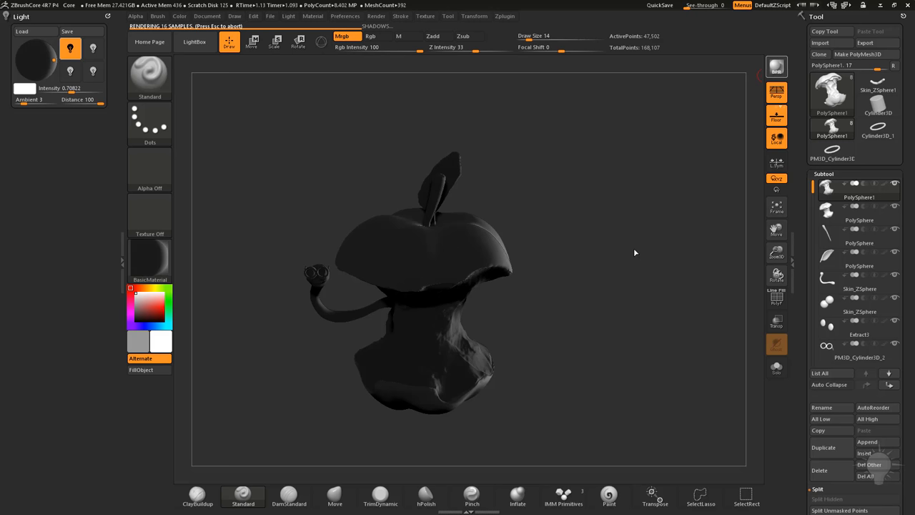
pyautogui.click(36, 60)
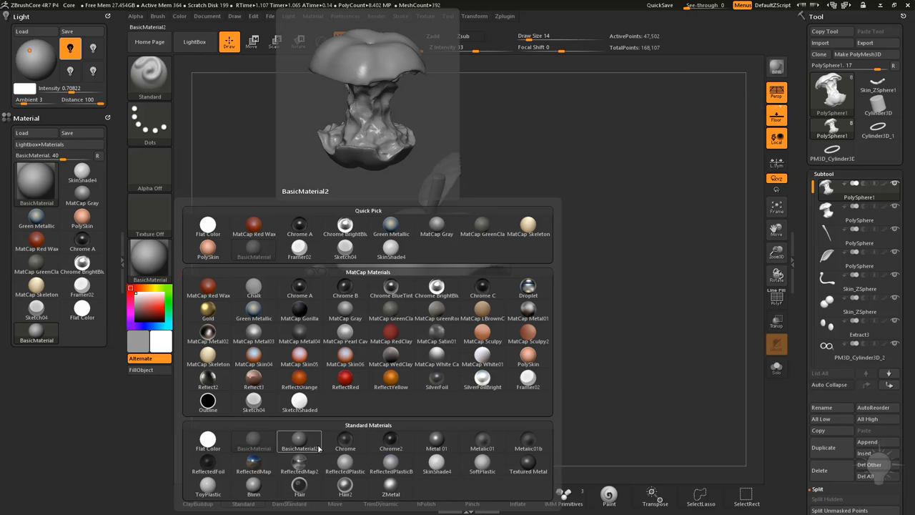
# Choose the ToyPlastic material in red and fill the whole apple core with it
pyautogui.click(207, 439)
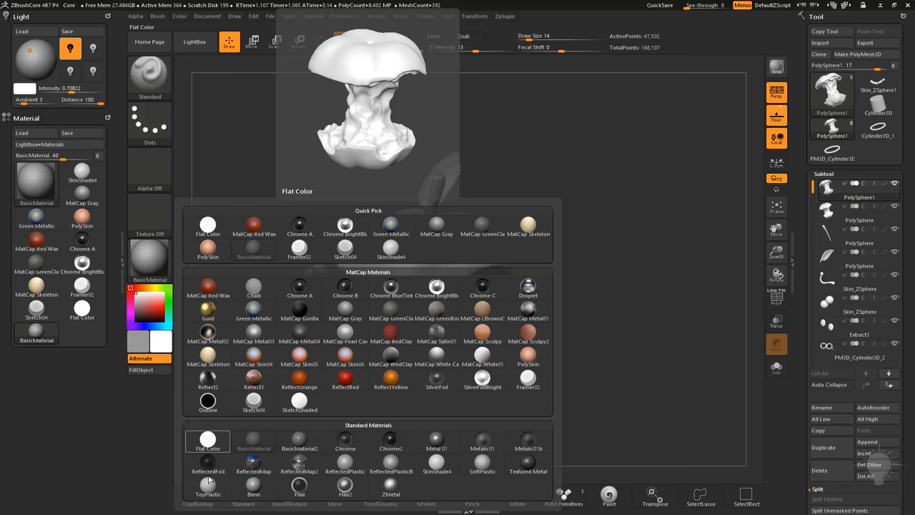
pyautogui.click(207, 489)
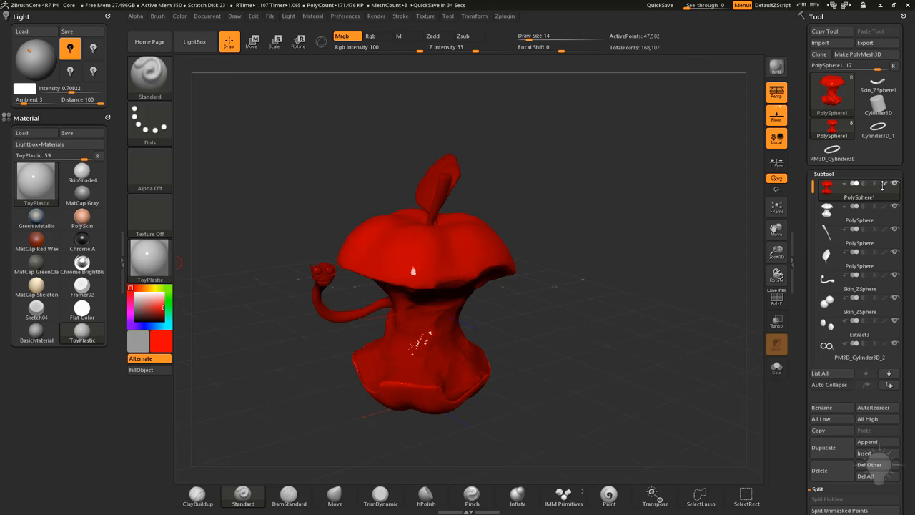
# Select the pulp and leaf SubTools and fill them with pale and green colours
pyautogui.click(858, 220)
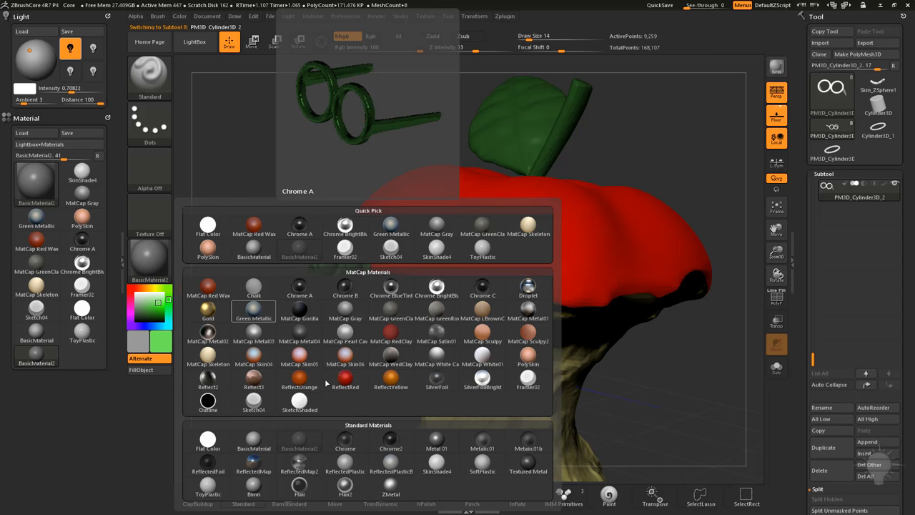
# Fill the worm green with dark eye rings and the stem brown using Blinn or Chrome materials
pyautogui.click(345, 294)
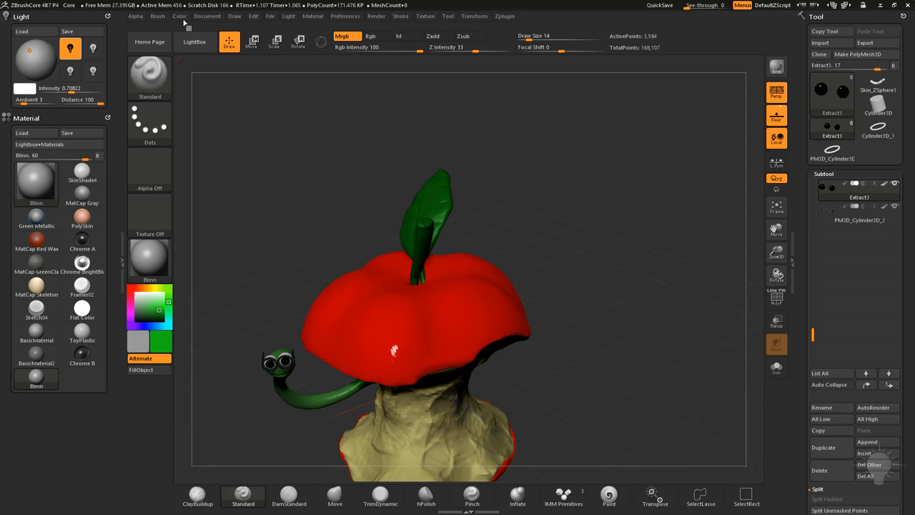
pyautogui.click(858, 186)
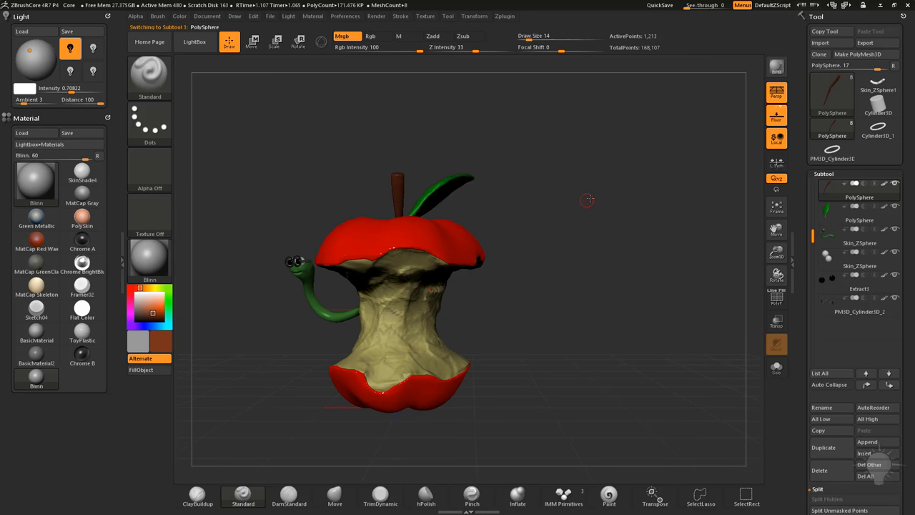
# Lower the main light's Intensity and enable a second blue-tinted light bulb
pyautogui.moveTo(586, 200); pyautogui.dragTo(635, 225)
pyautogui.write('0.3')
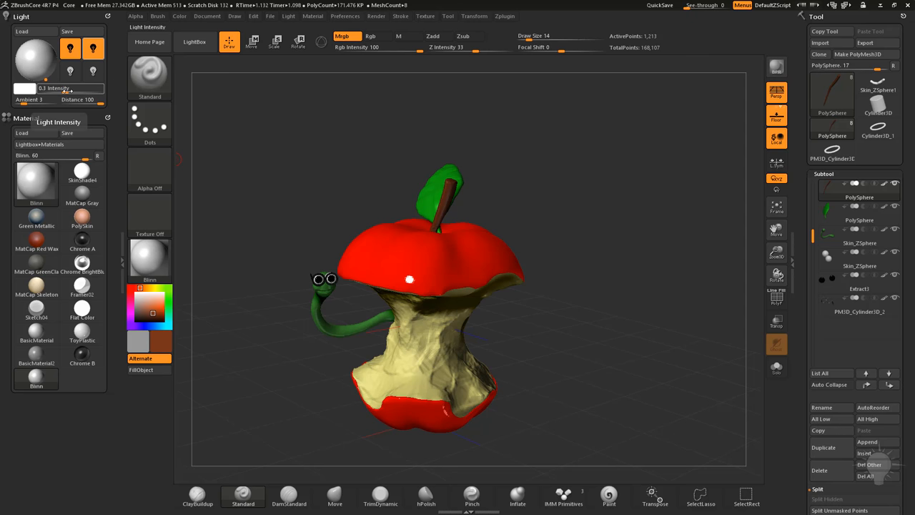
pyautogui.click(70, 72)
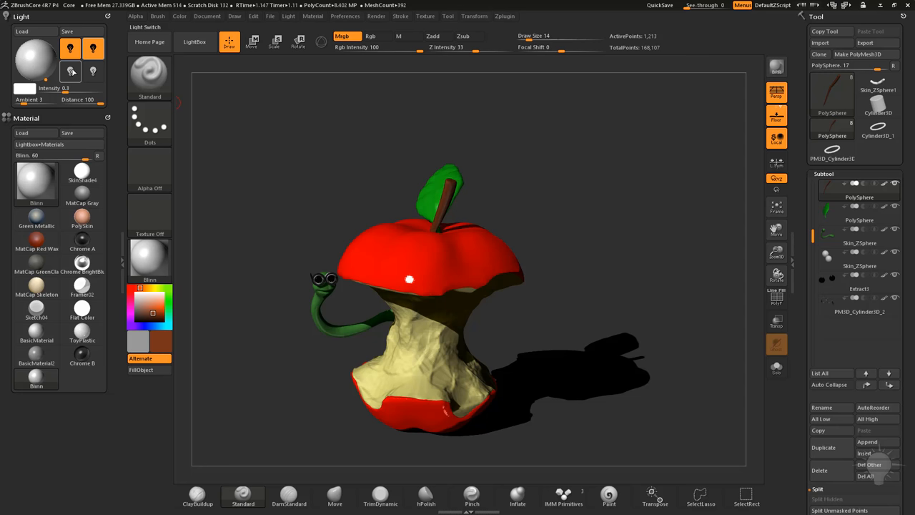
pyautogui.click(93, 72)
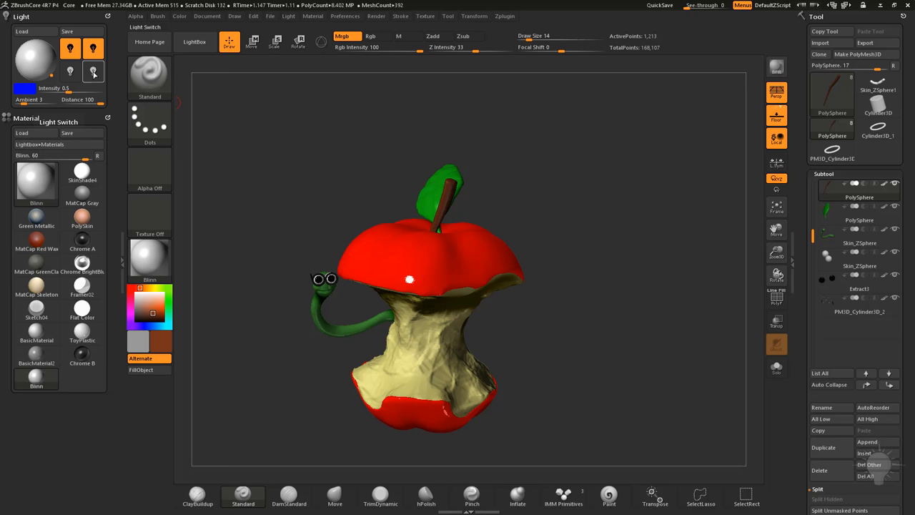